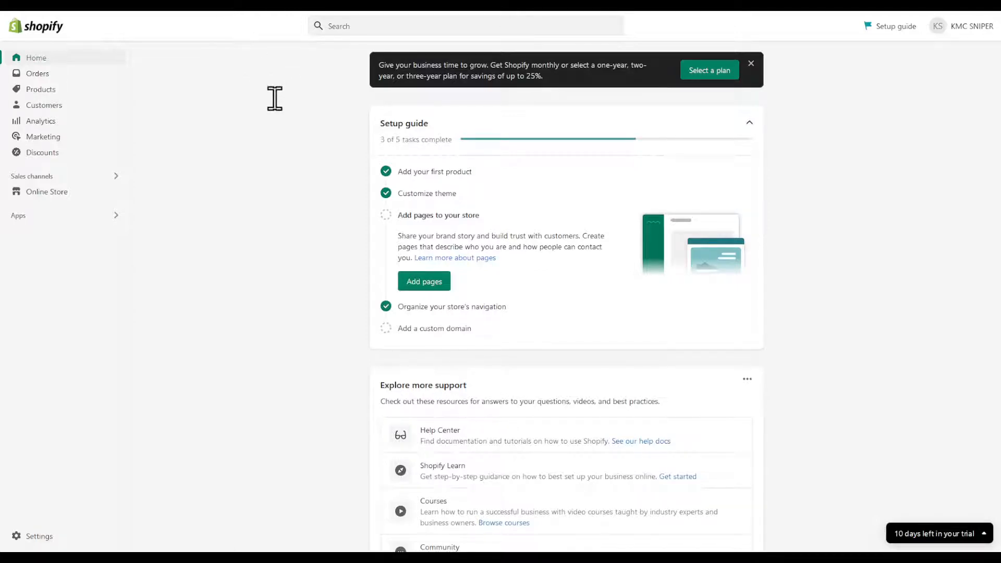
pyautogui.moveTo(464, 268)
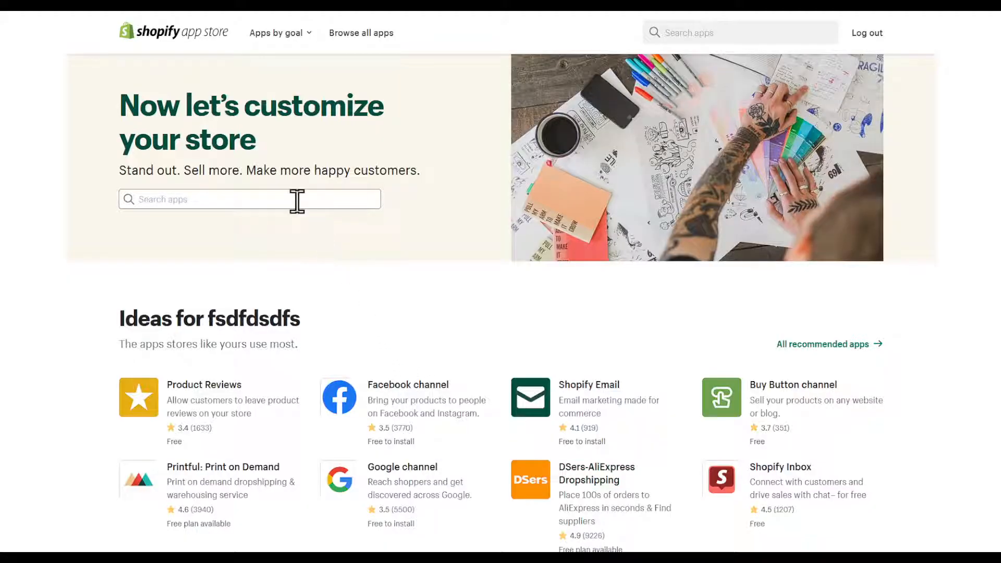
# - Search the Shopify App Store for 'dsers'
pyautogui.write('d')
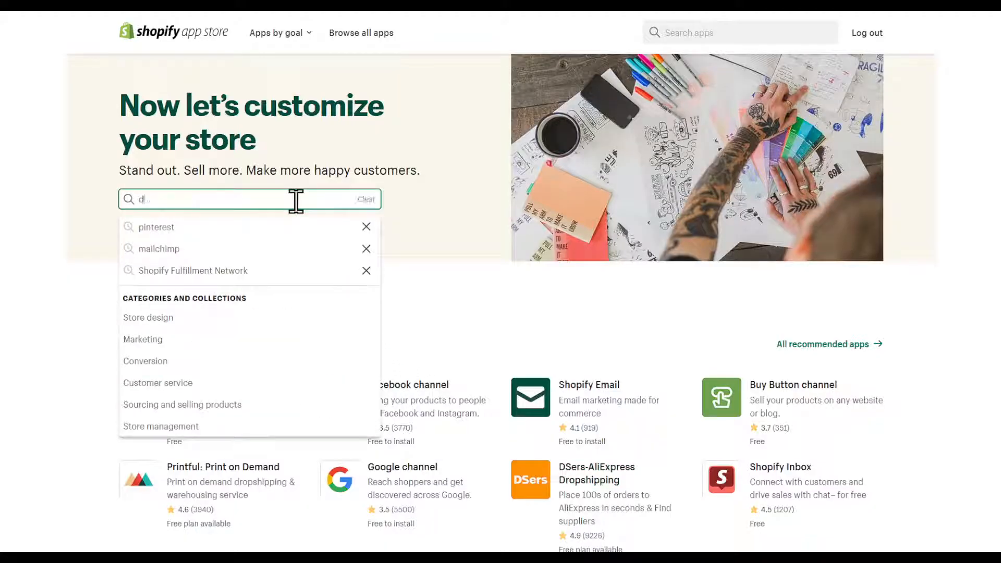
pyautogui.write('sers')
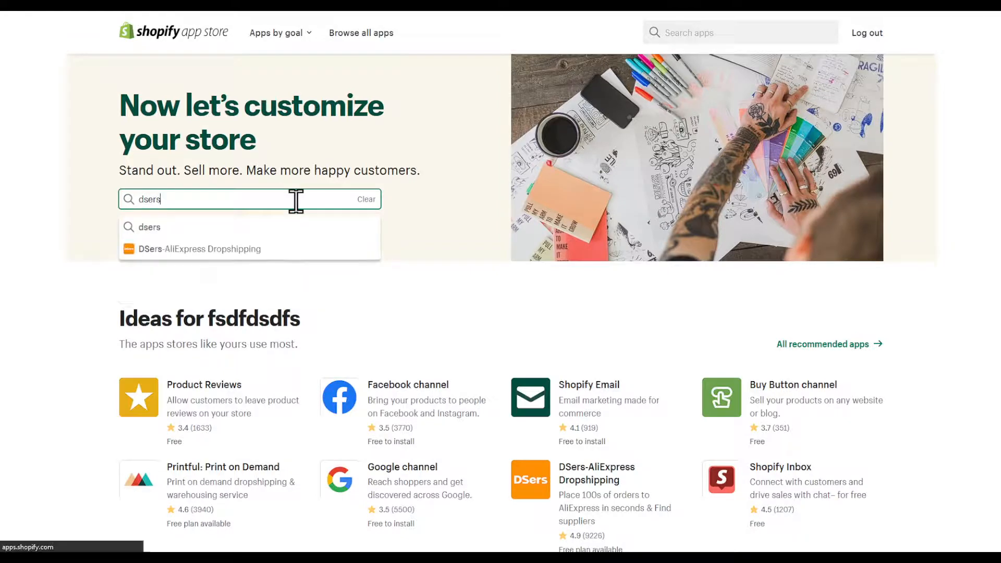
pyautogui.press('Enter')
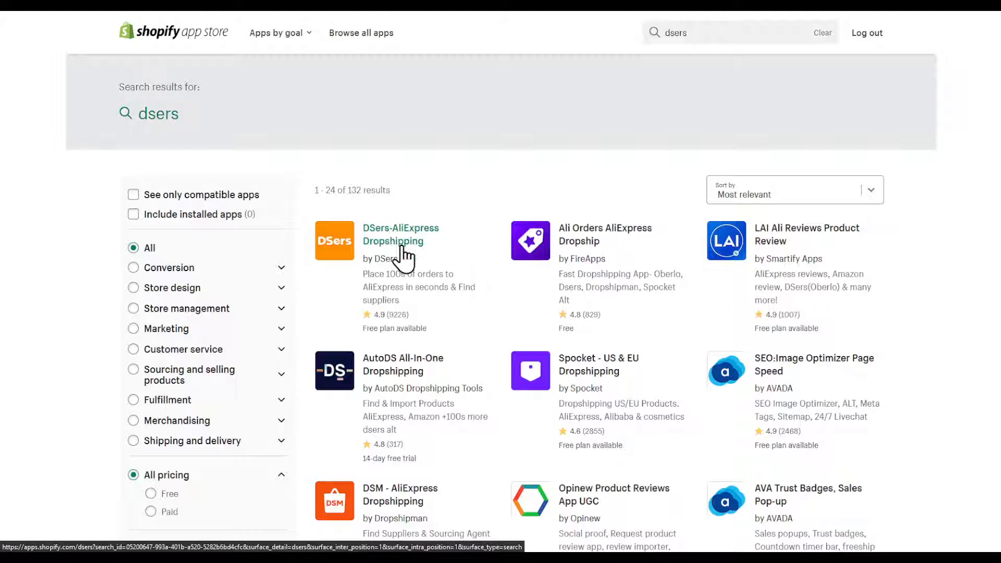
# - Open the DSers-AliExpress Dropshipping listing, review its pricing, and choose Add app
pyautogui.click(401, 234)
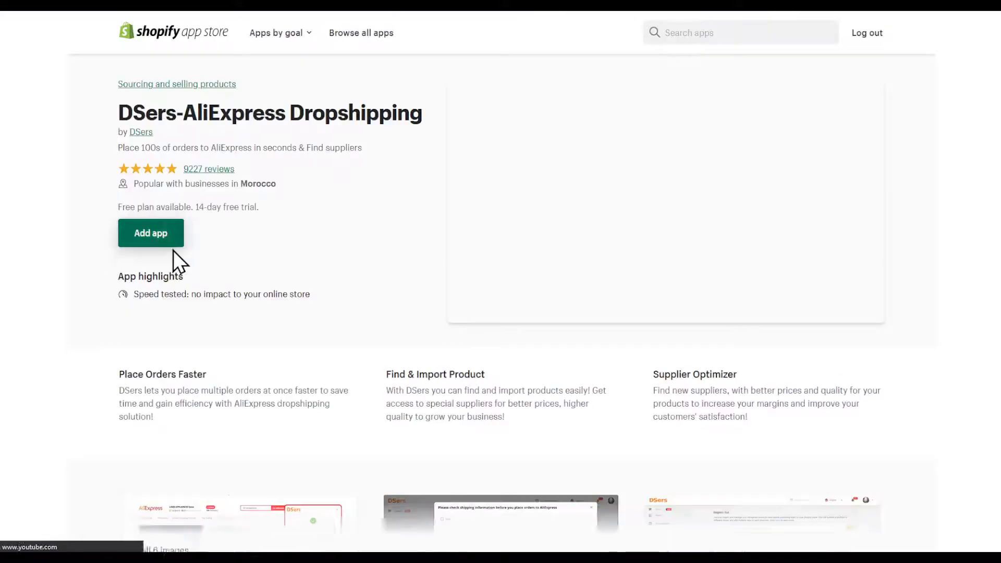
pyautogui.scroll(-3)
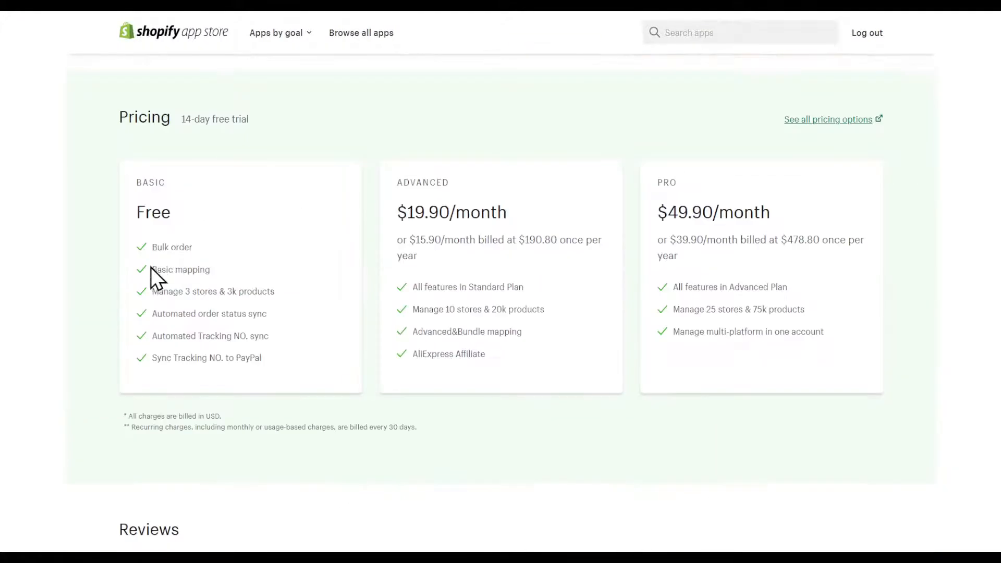
pyautogui.moveTo(399, 241)
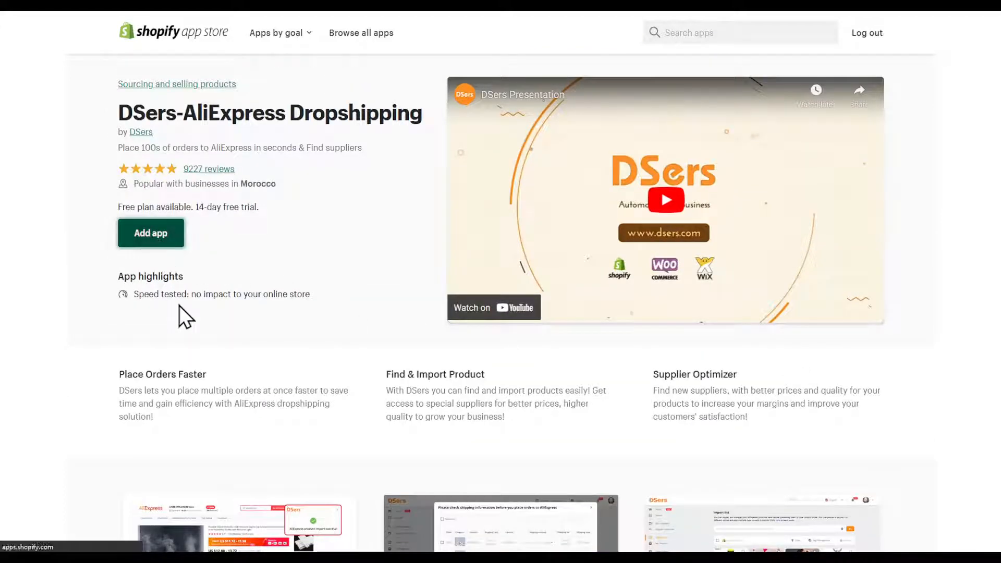
pyautogui.click(150, 233)
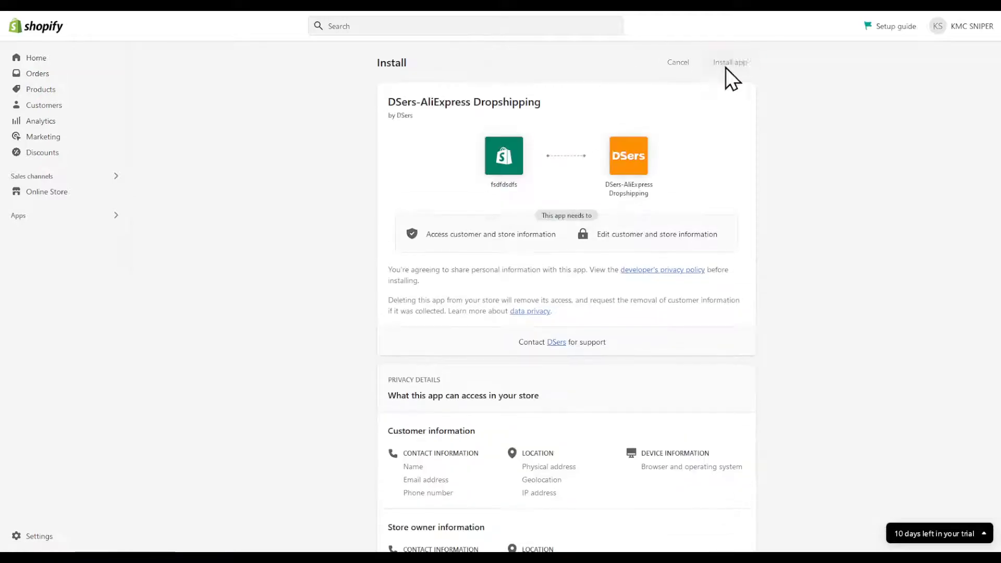
# - Confirm installing DSers-AliExpress Dropshipping from the store admin Install page
pyautogui.click(730, 63)
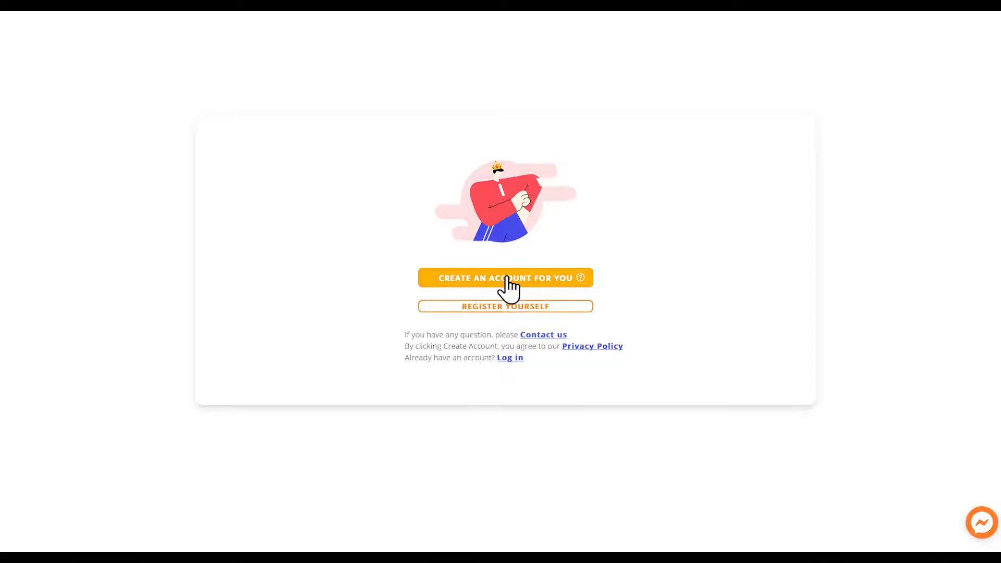
# - Let DSers create an account automatically and browse the Step 2 plan options
pyautogui.click(505, 278)
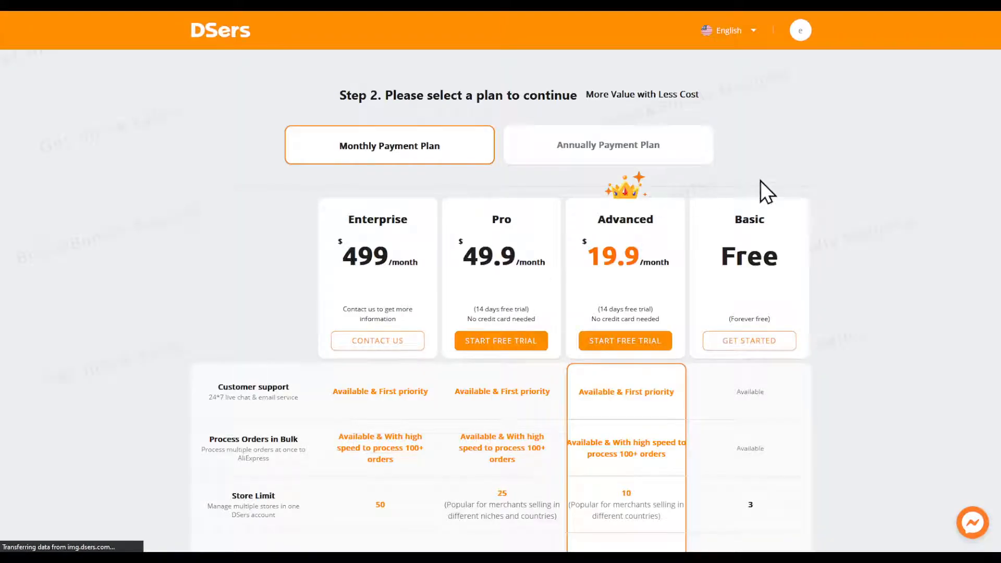
pyautogui.scroll(-3)
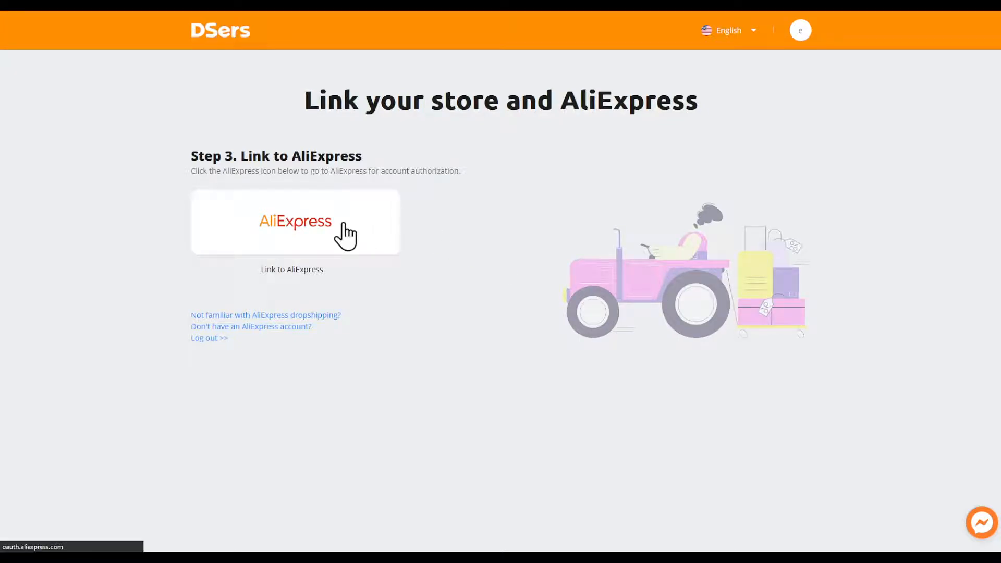
# - Link AliExpress: sign in to the AliExpress account and authorize DSers access
pyautogui.click(294, 221)
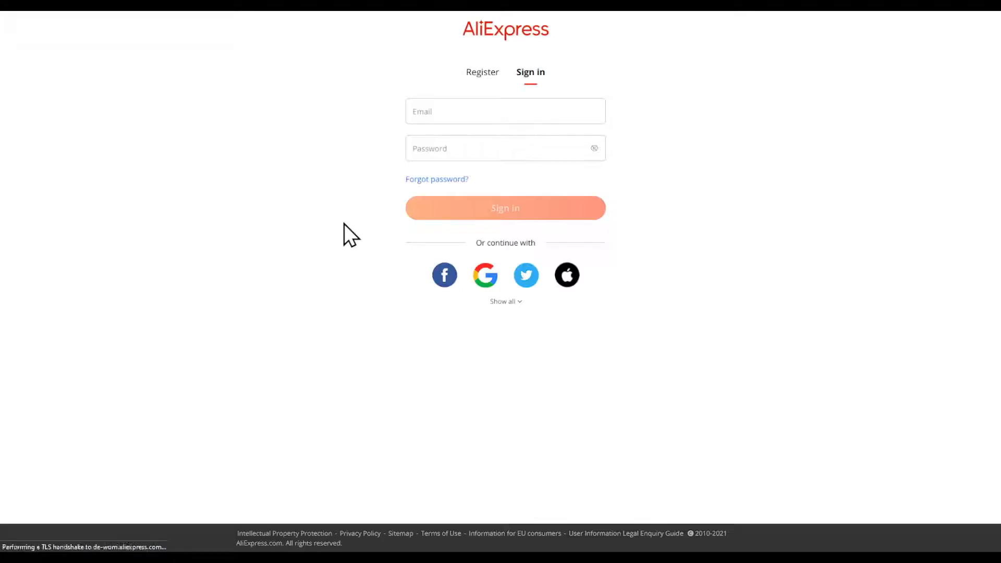
pyautogui.click(485, 275)
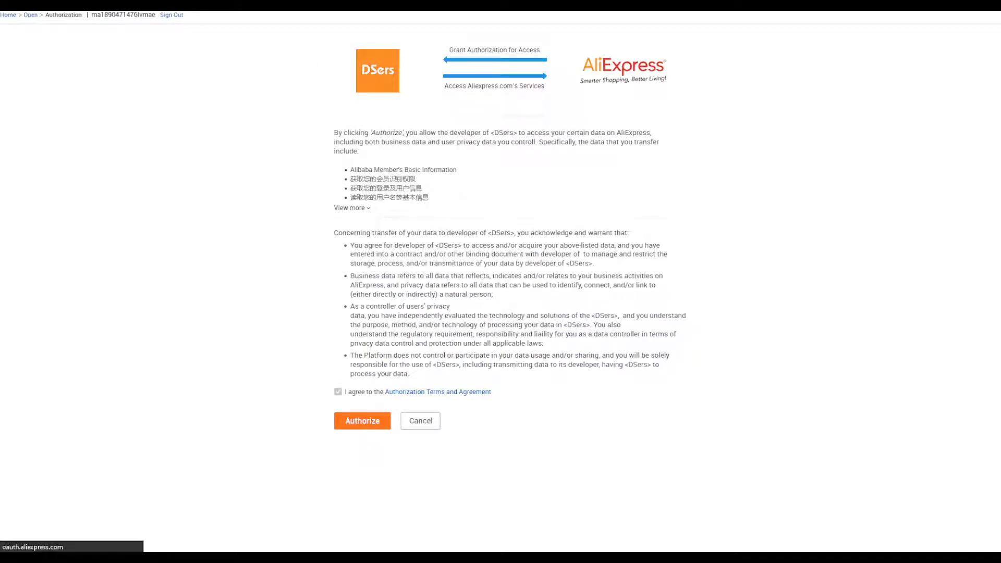
pyautogui.click(362, 420)
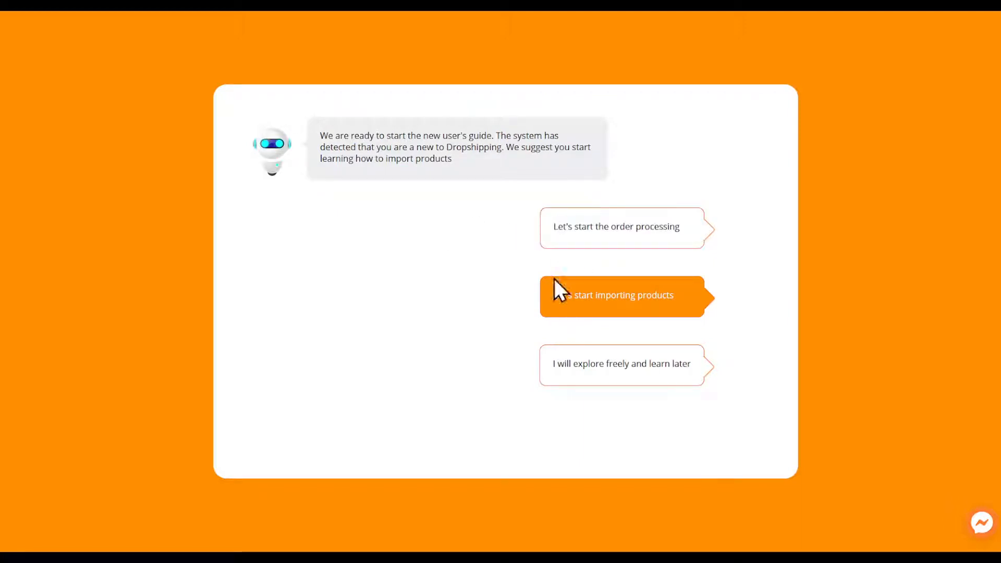
# - Complete the DSers product importing tutorial, including the push-to-store steps
pyautogui.click(623, 295)
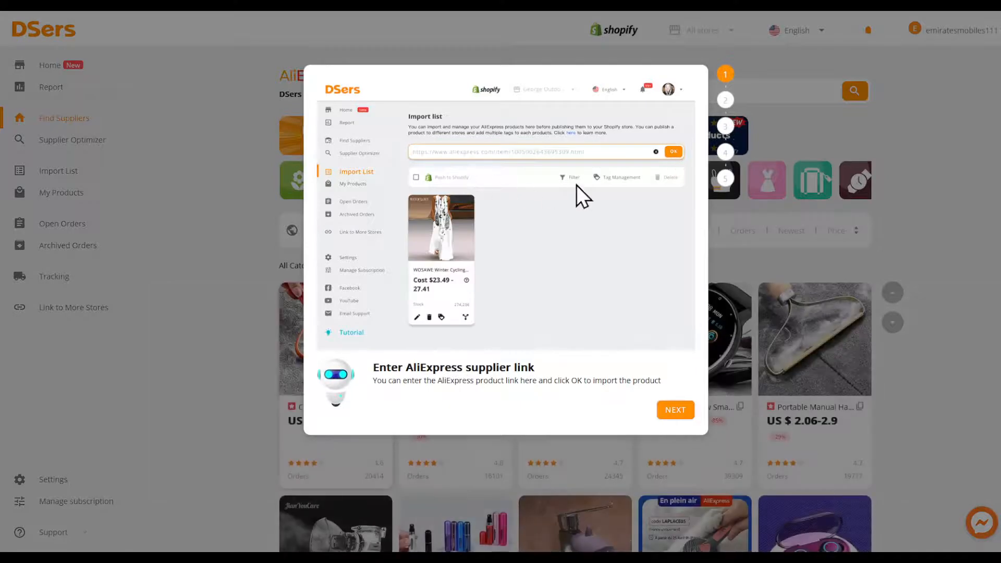
pyautogui.click(672, 151)
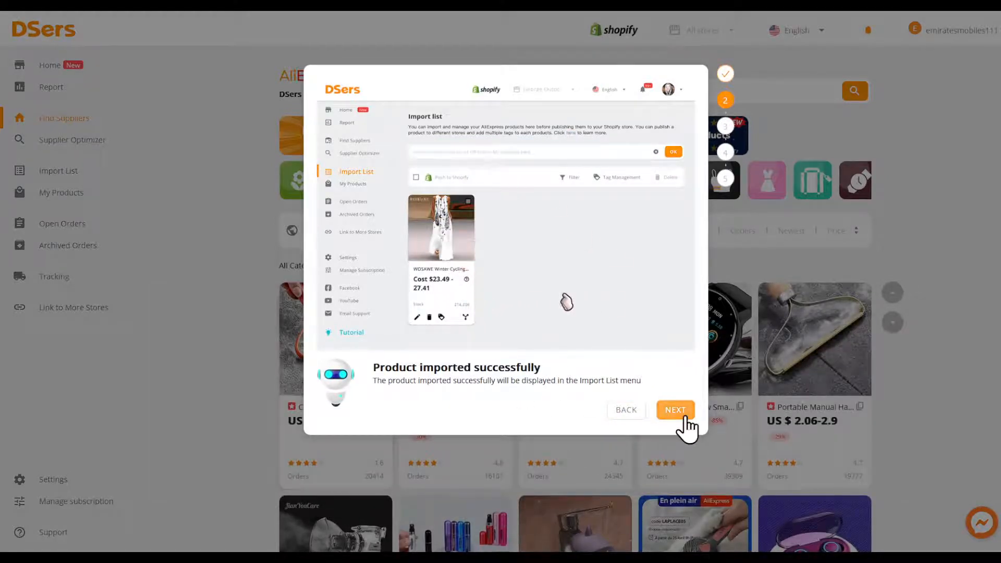
pyautogui.click(674, 409)
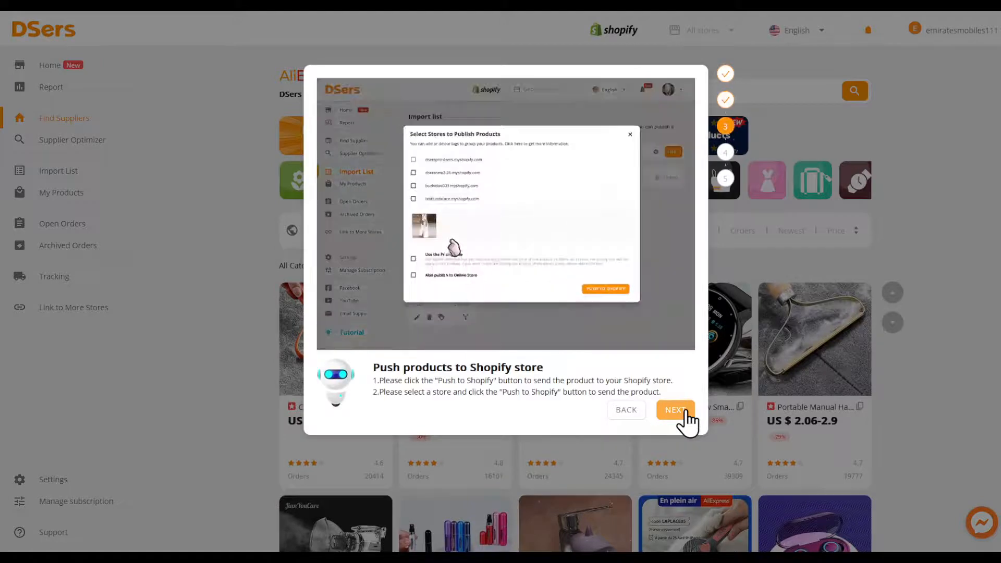
pyautogui.click(675, 409)
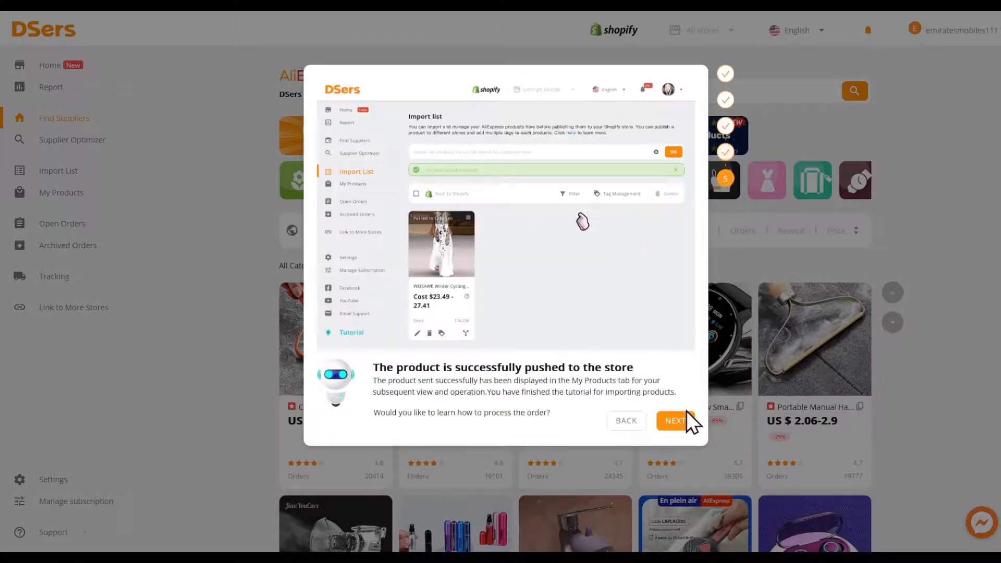
pyautogui.click(675, 420)
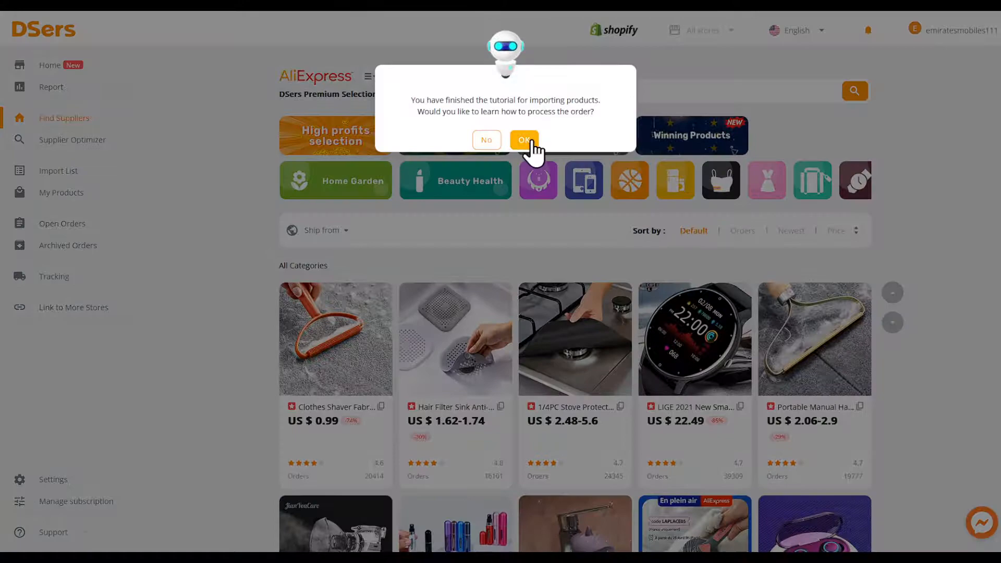
# - Complete the order processing tutorial through variant mapping and dismiss the completion message
pyautogui.click(524, 140)
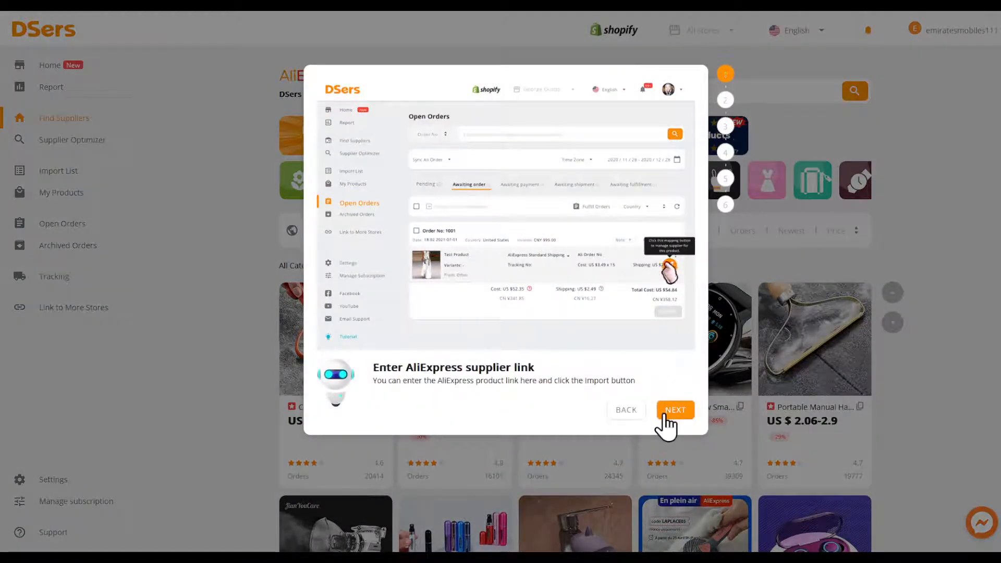
pyautogui.click(675, 412)
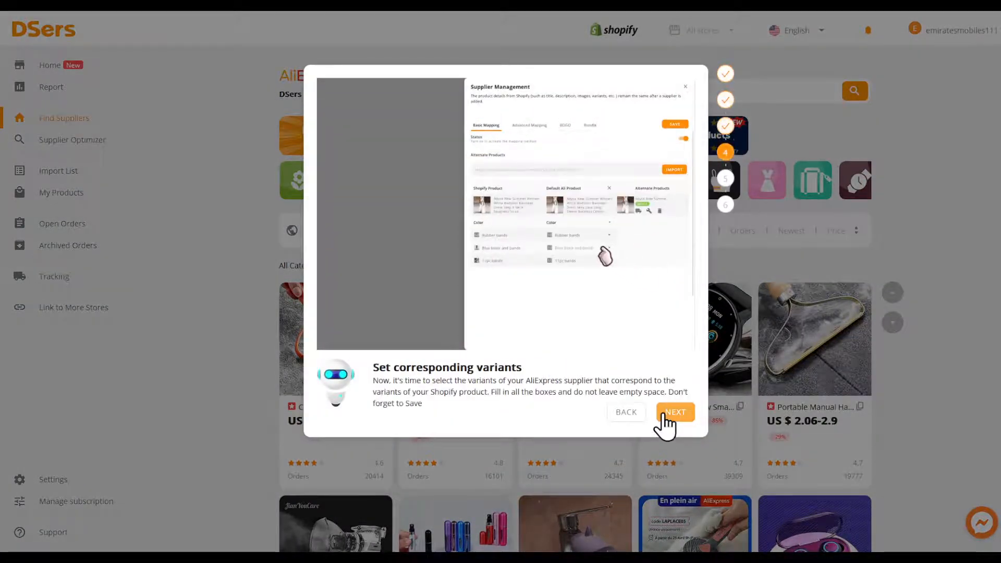
pyautogui.click(675, 412)
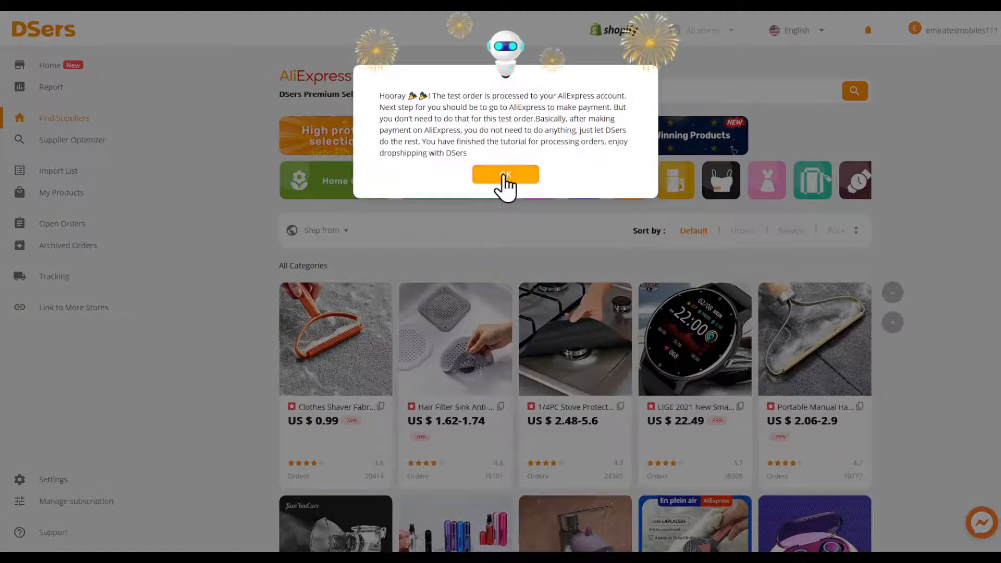
pyautogui.click(505, 175)
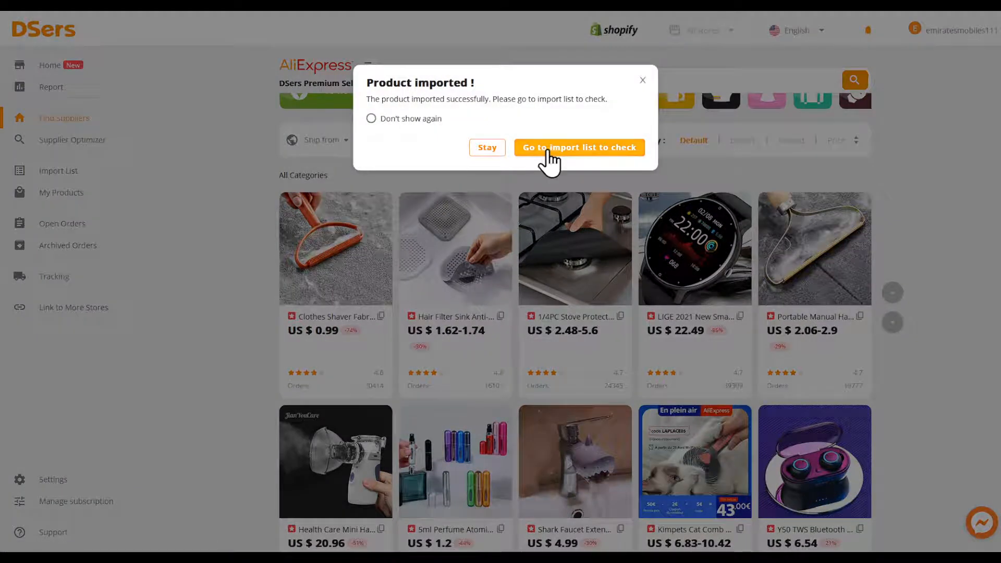
# - From the import list, select the Shopify store and enable Continue selling when out of stock
pyautogui.click(578, 147)
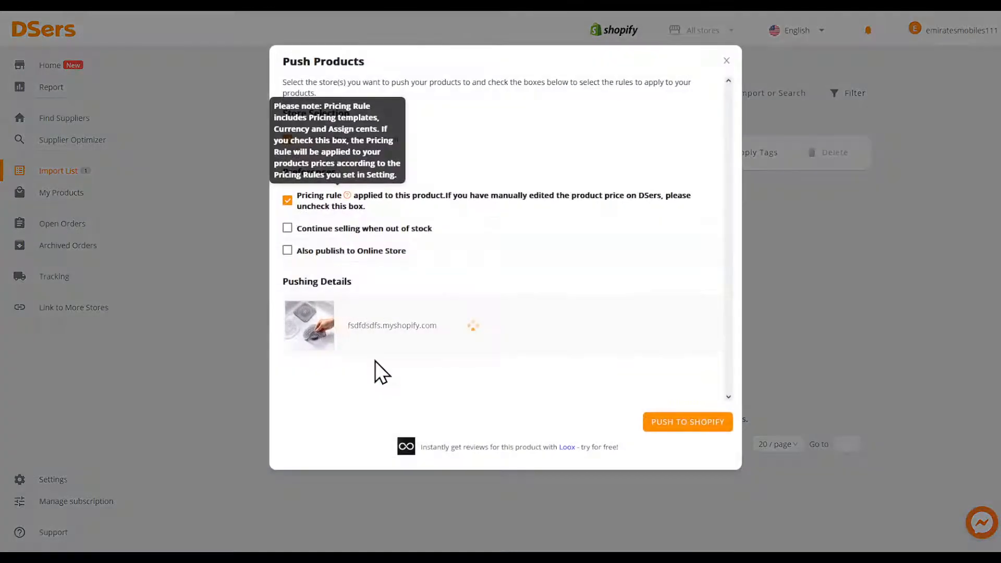
pyautogui.click(288, 228)
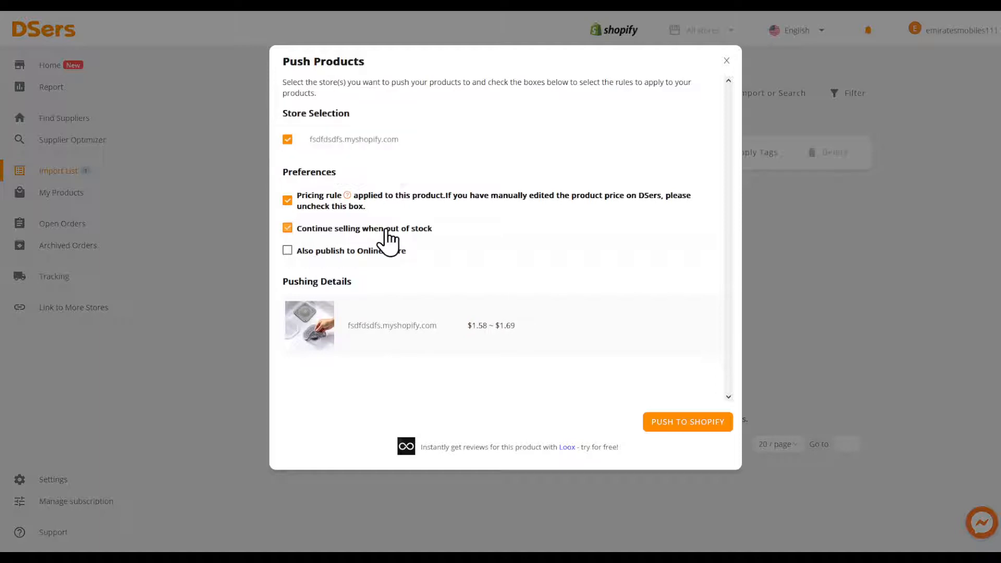
pyautogui.click(287, 250)
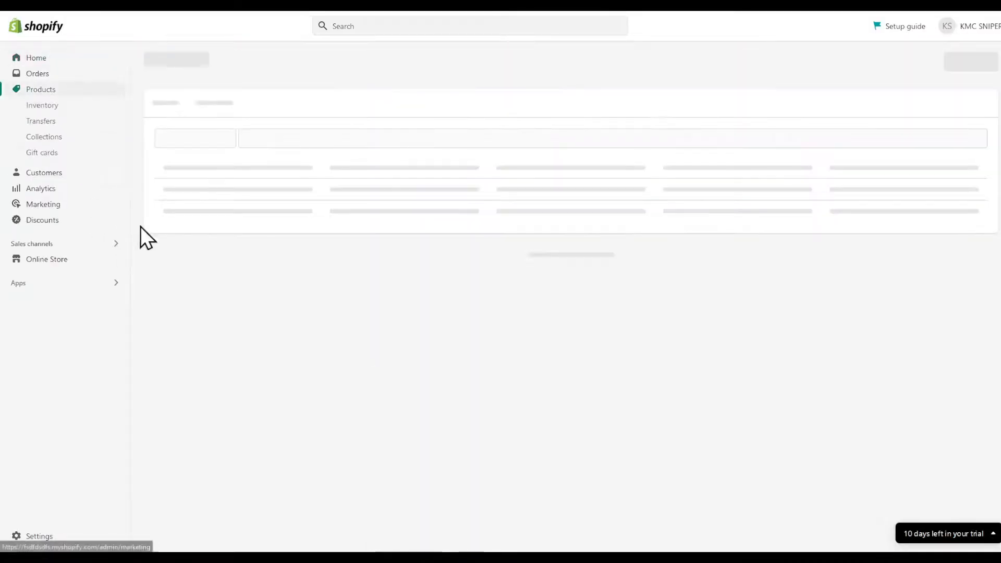
# - Open the Hair Filter Sink Strainer in Shopify Products and scroll to its four colour variants
pyautogui.click(40, 90)
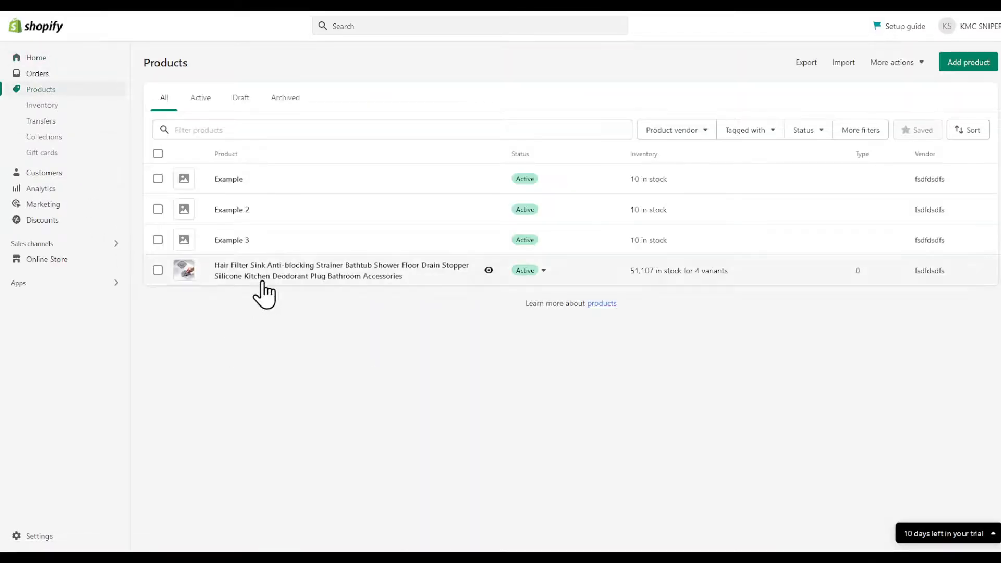
pyautogui.click(342, 270)
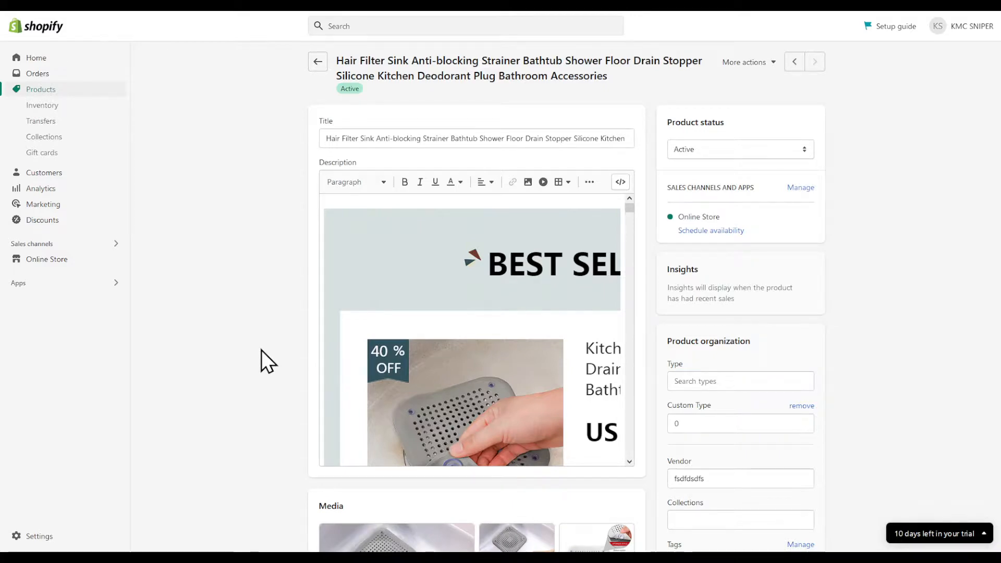
pyautogui.scroll(-3)
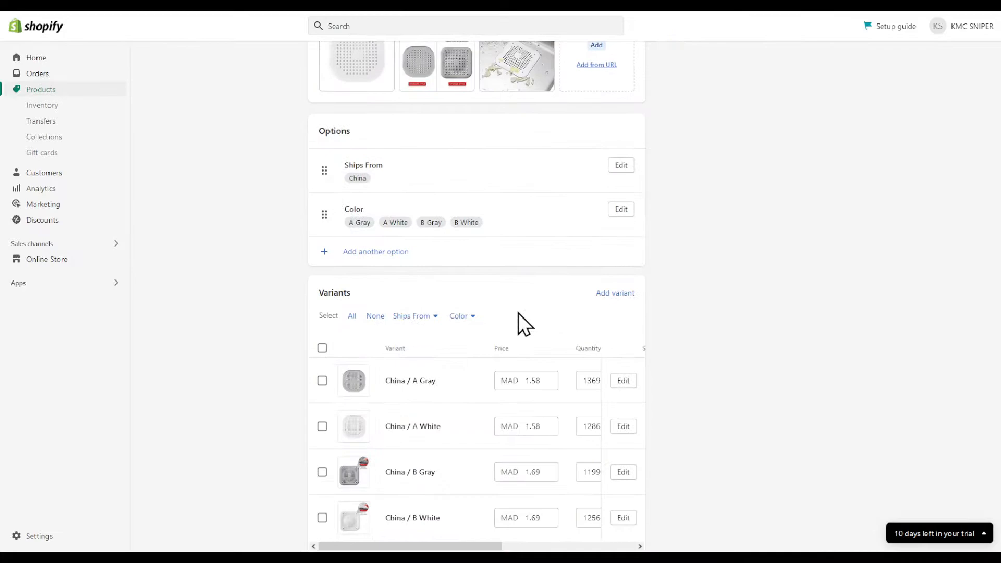
pyautogui.scroll(-3)
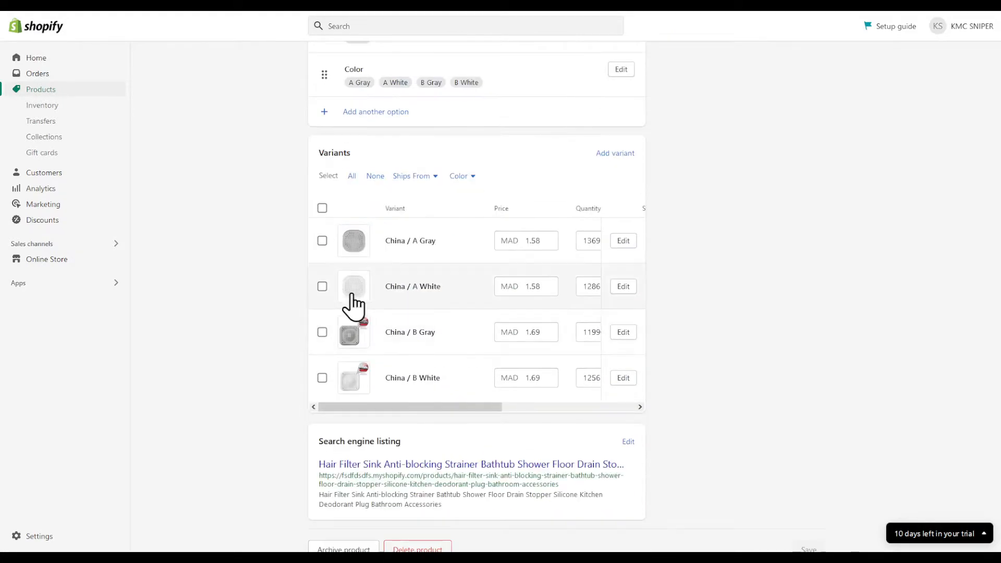